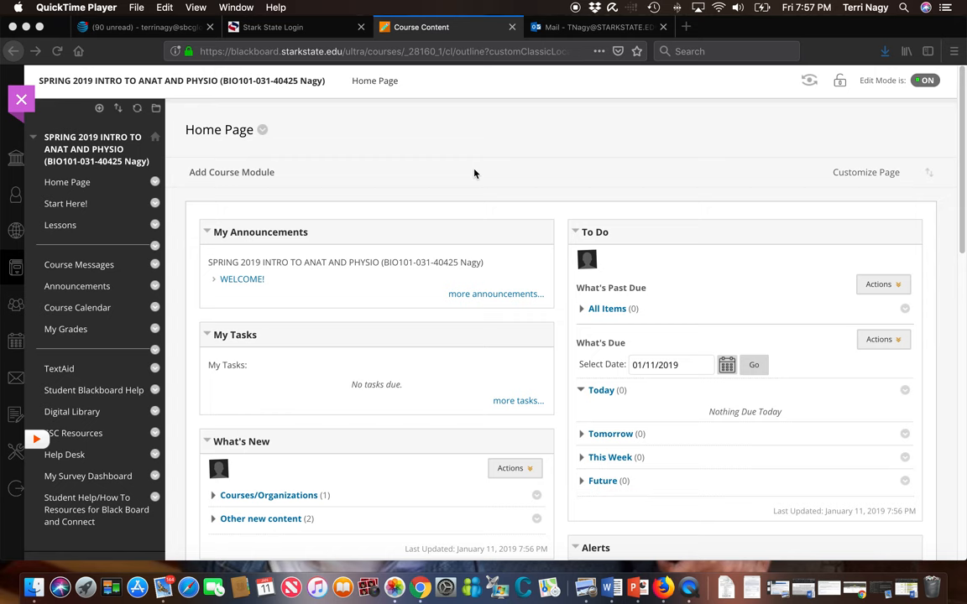
pyautogui.moveTo(92, 270)
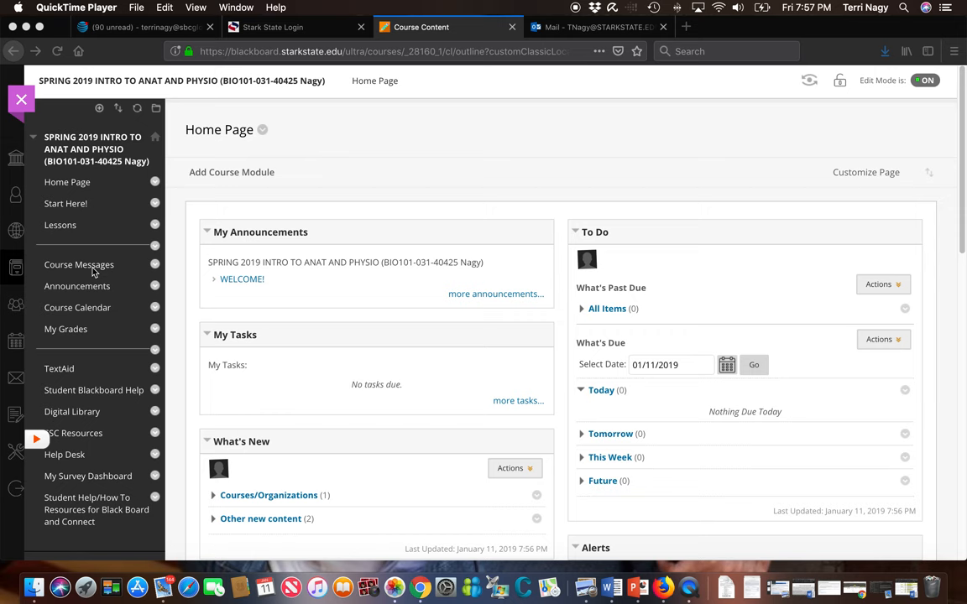
pyautogui.moveTo(83, 207)
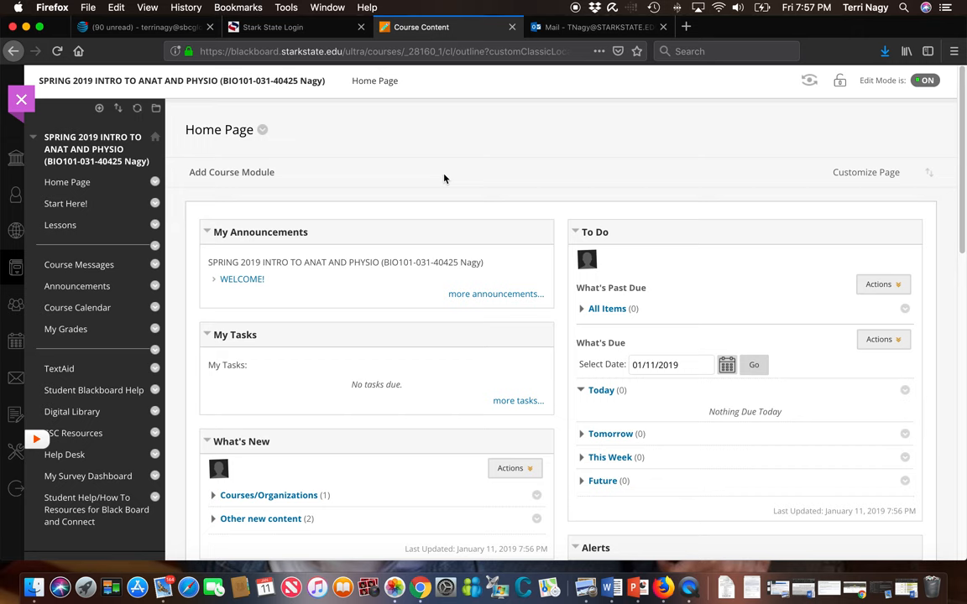
# Step: Enter the Start Here! area and choose the Class Schedule and Due Dates item near the bottom
pyautogui.click(64, 203)
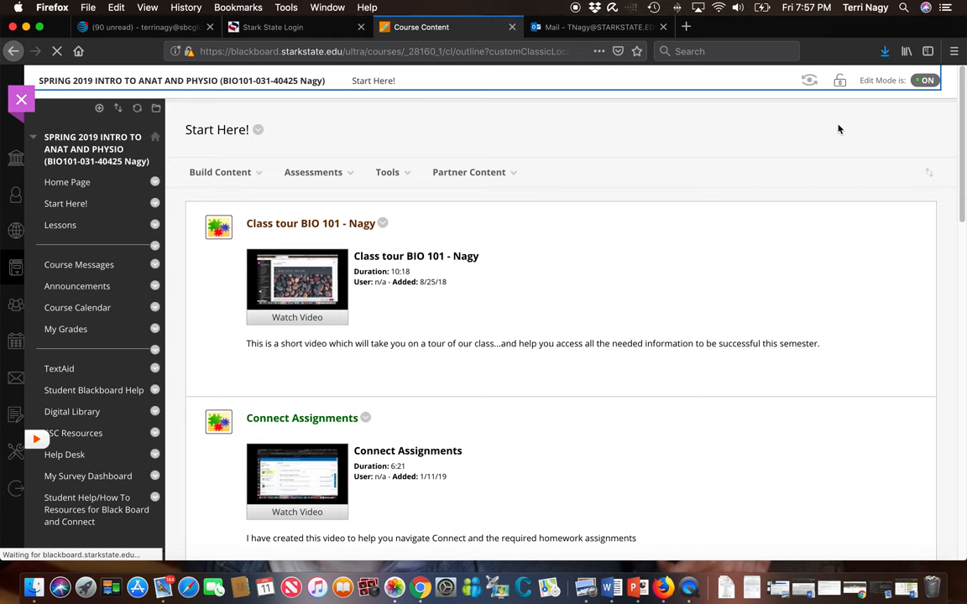
pyautogui.scroll(-3)
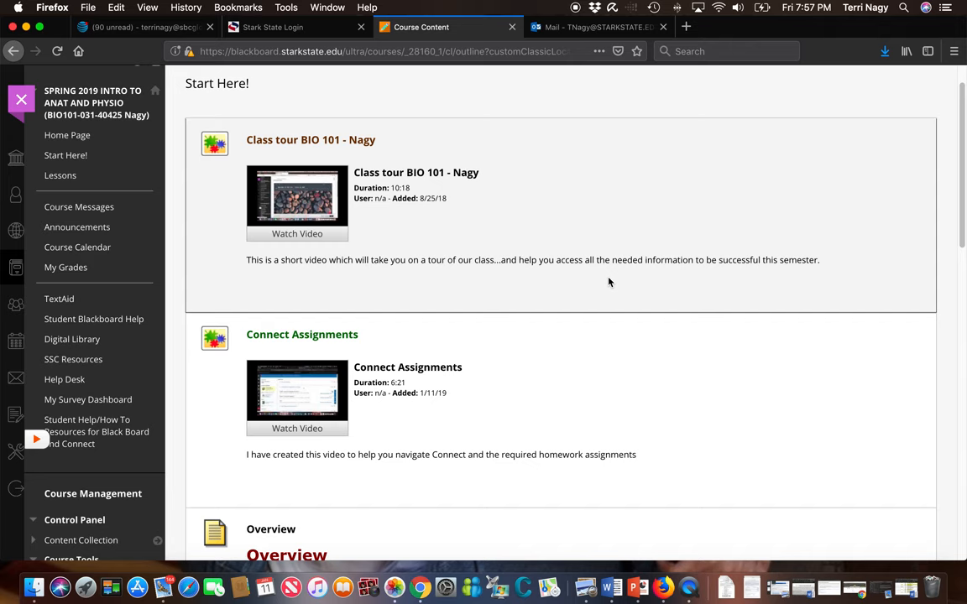
pyautogui.scroll(-3)
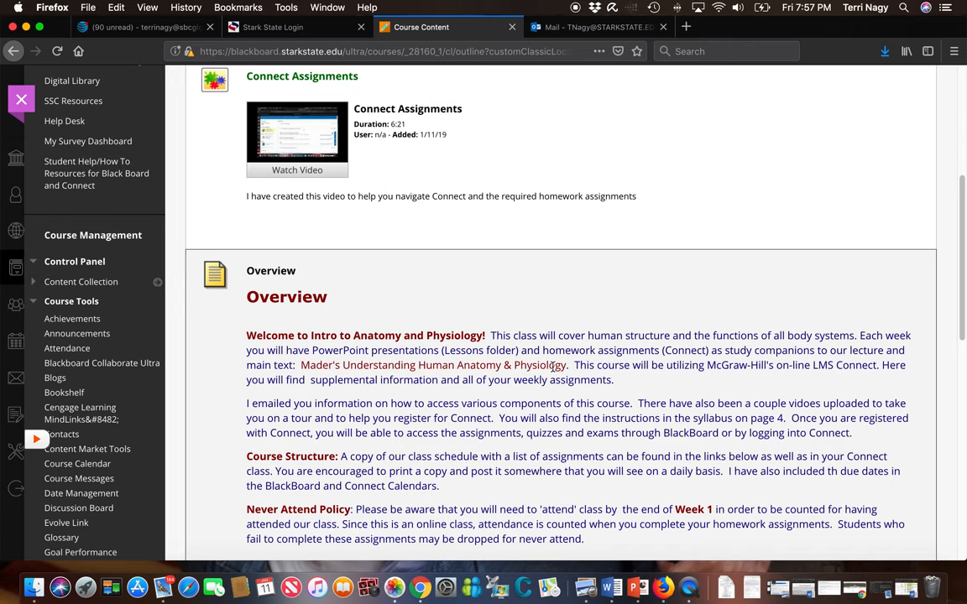
pyautogui.scroll(-3)
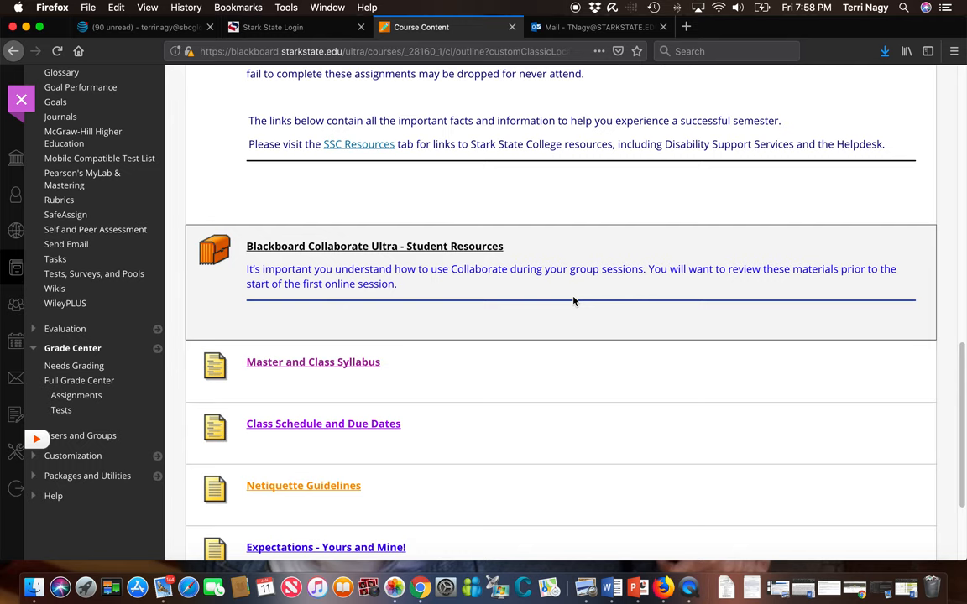
pyautogui.scroll(-3)
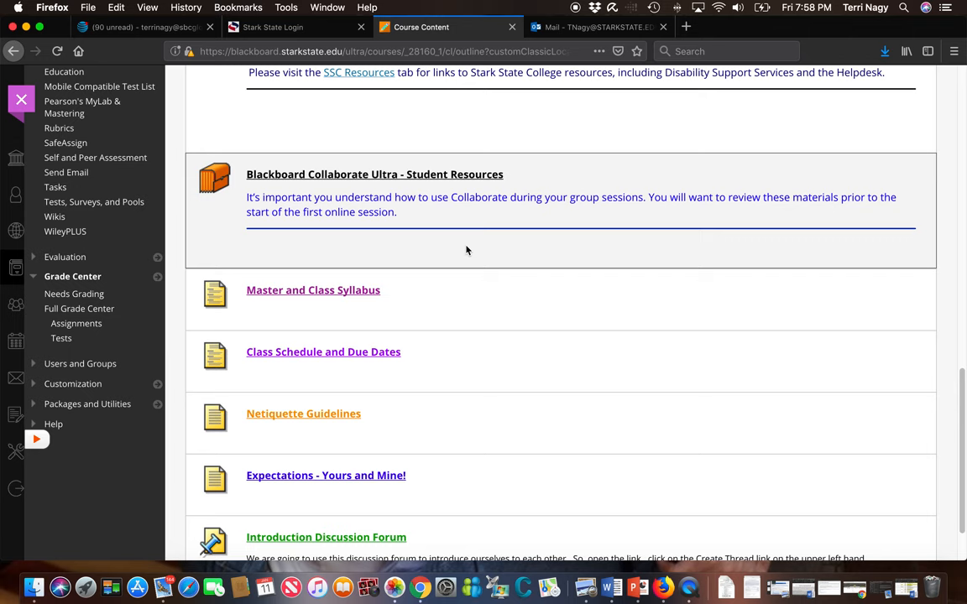
pyautogui.moveTo(449, 306)
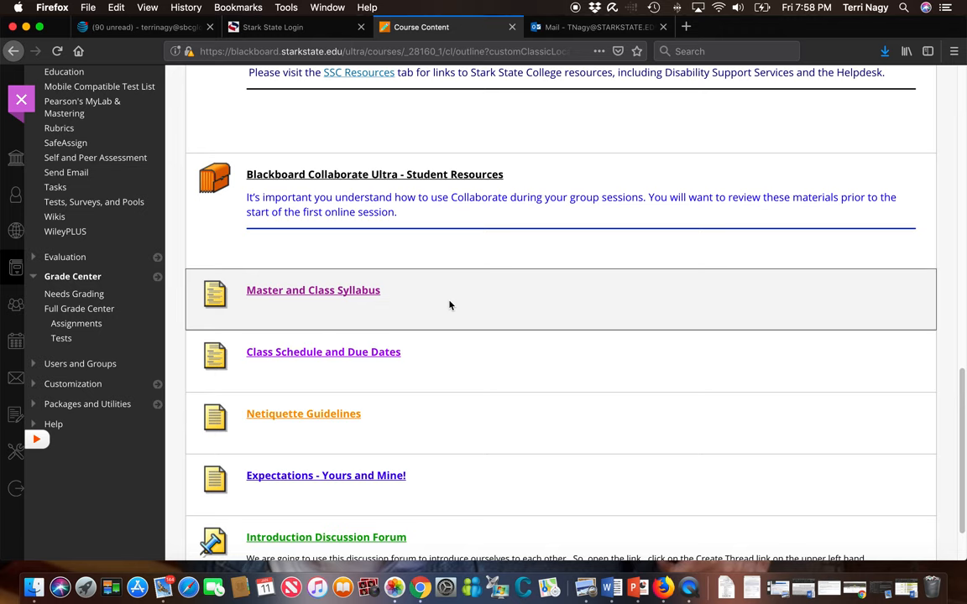
pyautogui.click(323, 353)
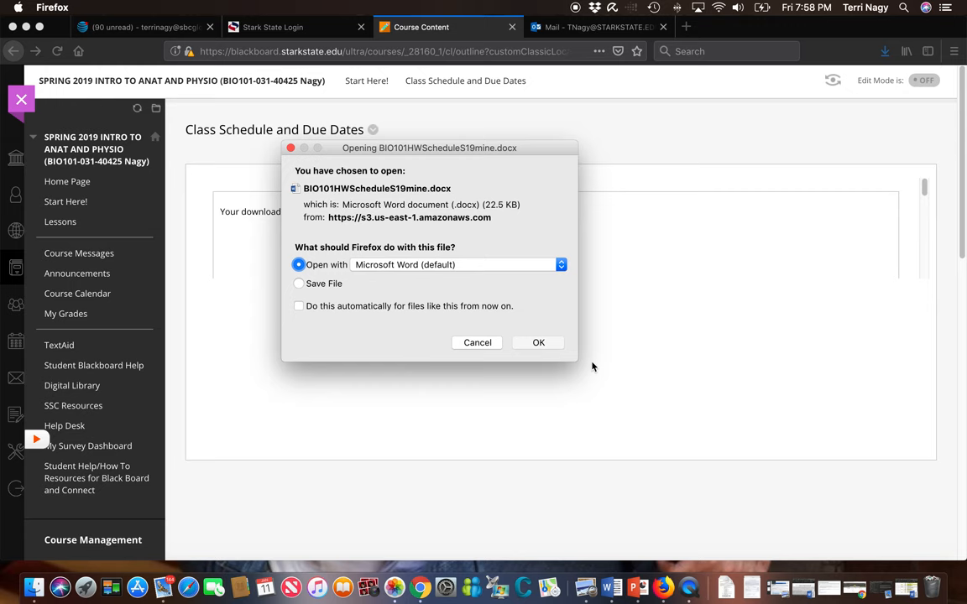
# Step: Let Firefox hand the BIO101 Connect homework schedule to Word, maximized, and read the due-date table
pyautogui.click(537, 342)
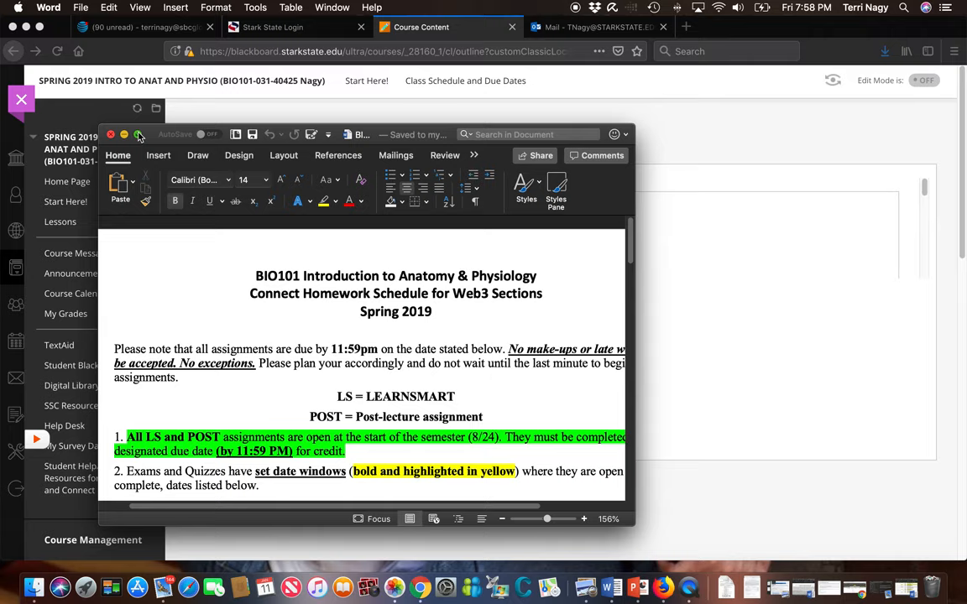
pyautogui.click(139, 134)
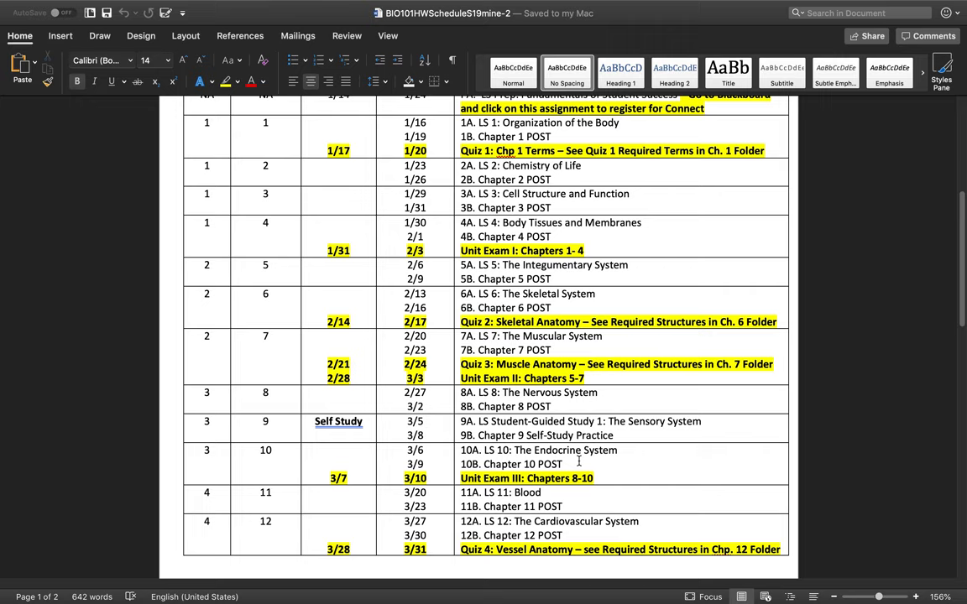
pyautogui.scroll(-3)
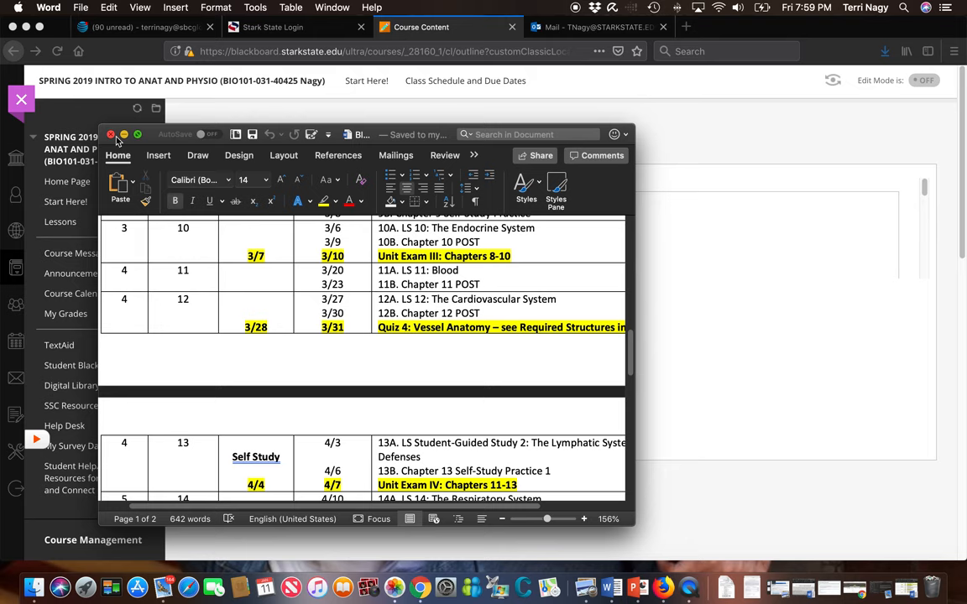
# Step: Switch back to the browser's Start Here! page and enter the Introduction Discussion Forum
pyautogui.click(111, 134)
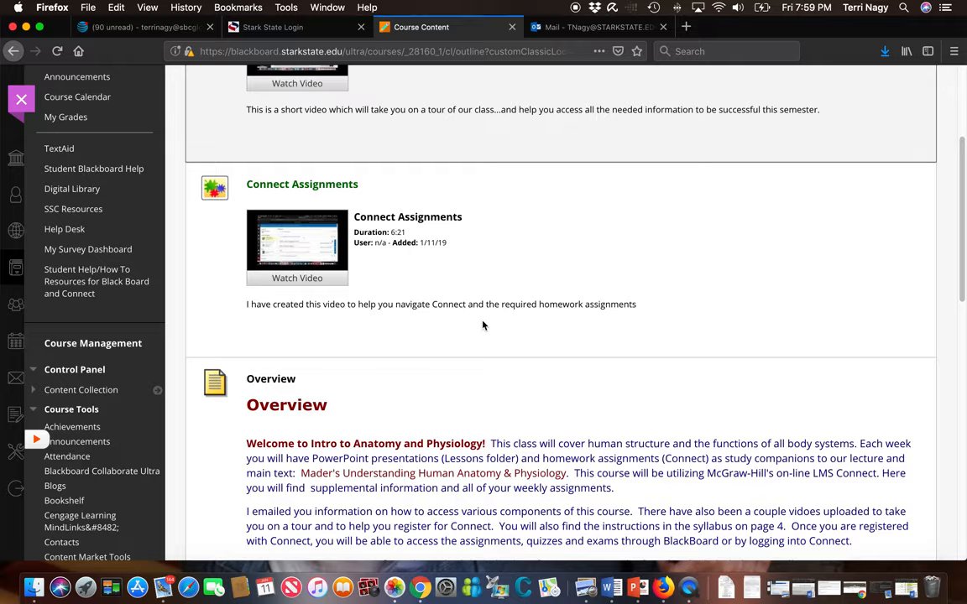
pyautogui.scroll(-3)
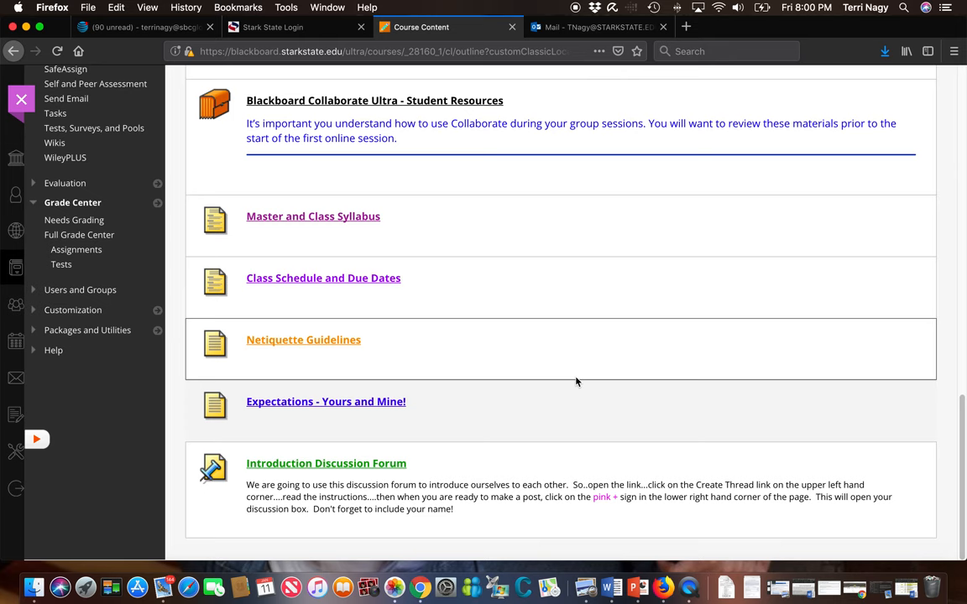
pyautogui.click(326, 463)
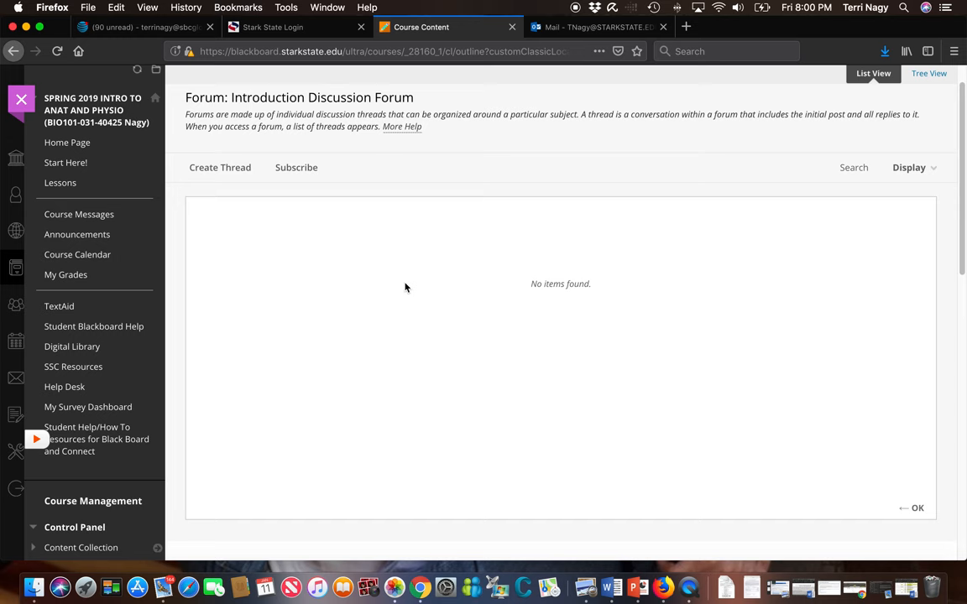
pyautogui.moveTo(232, 173)
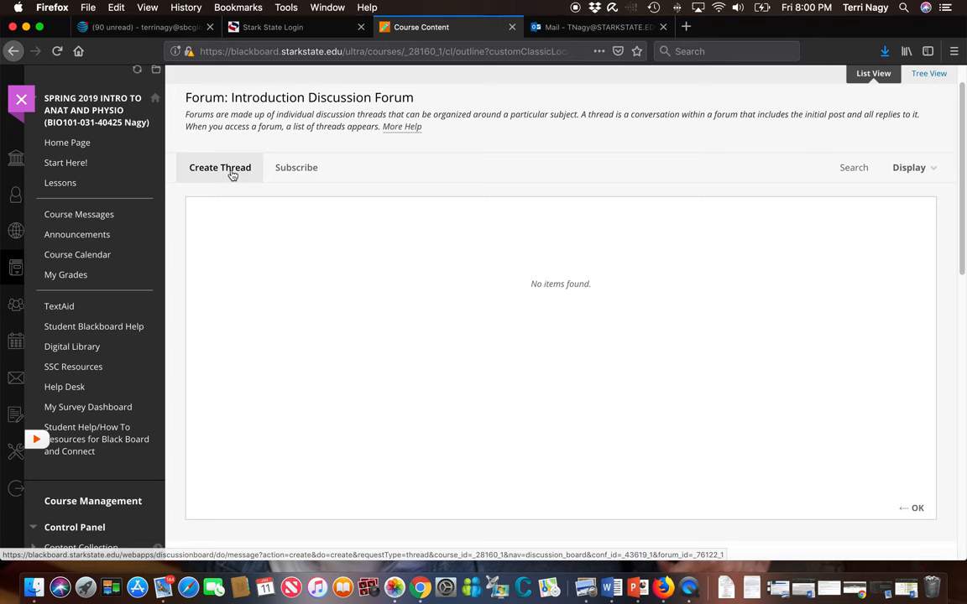
# Step: Start a new thread to see the embedded Padlet welcome board and instructor introduction
pyautogui.click(220, 167)
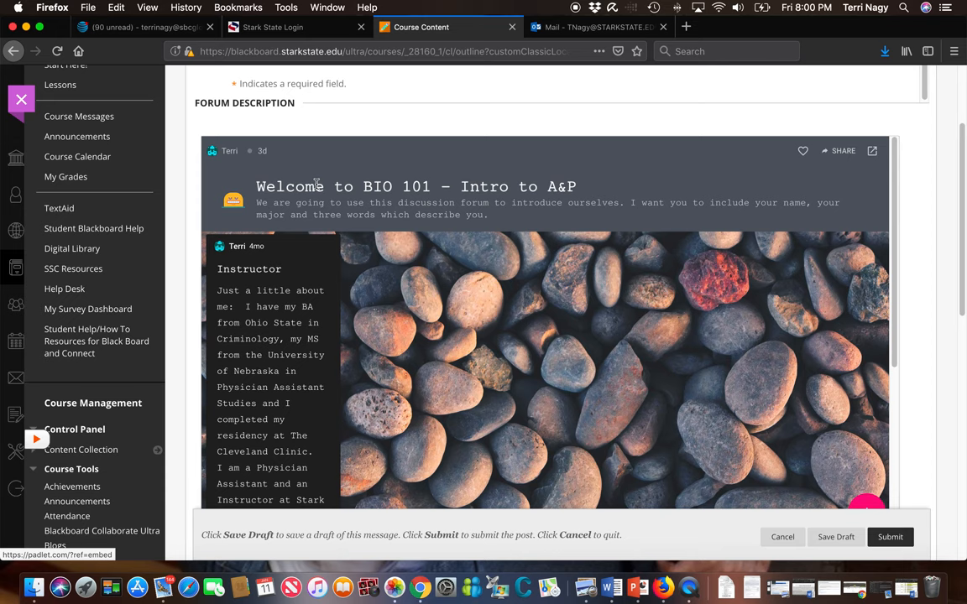
pyautogui.moveTo(503, 216)
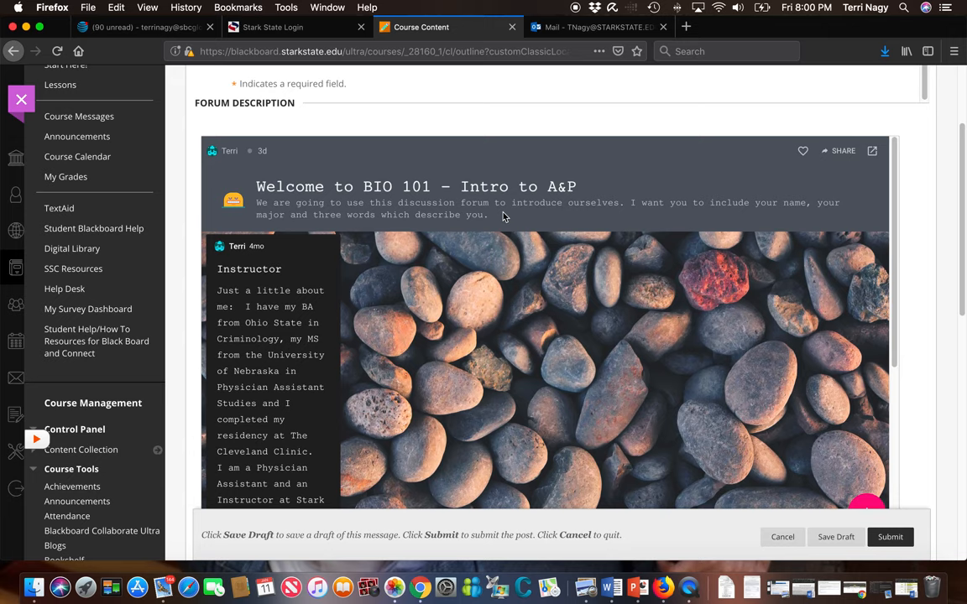
pyautogui.scroll(-3)
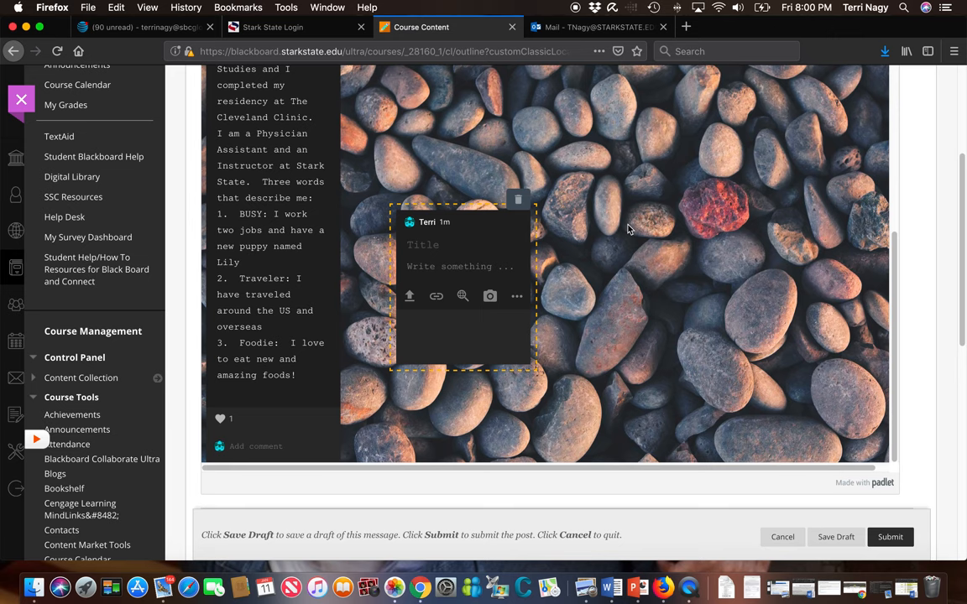
pyautogui.moveTo(606, 289)
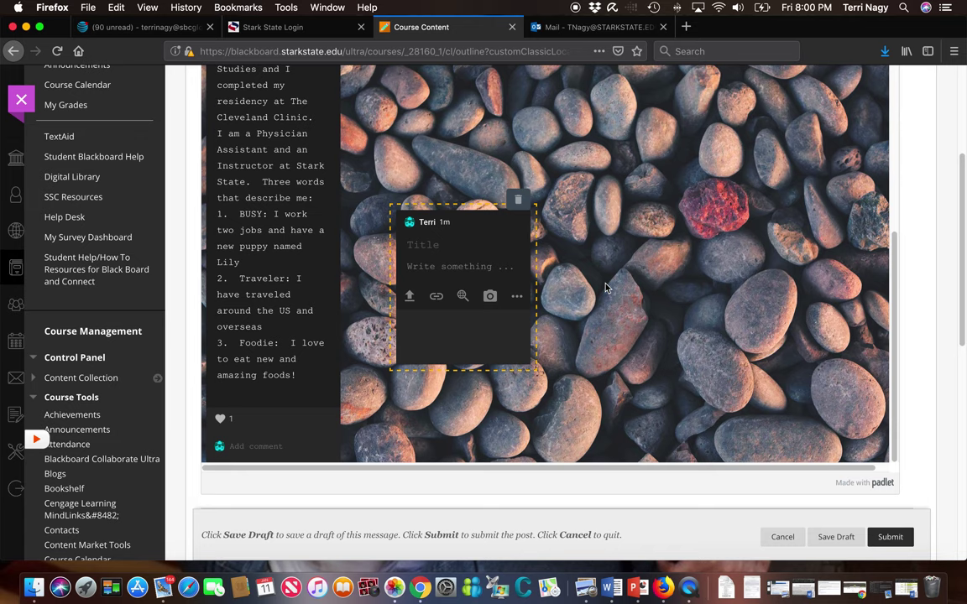
pyautogui.moveTo(621, 245)
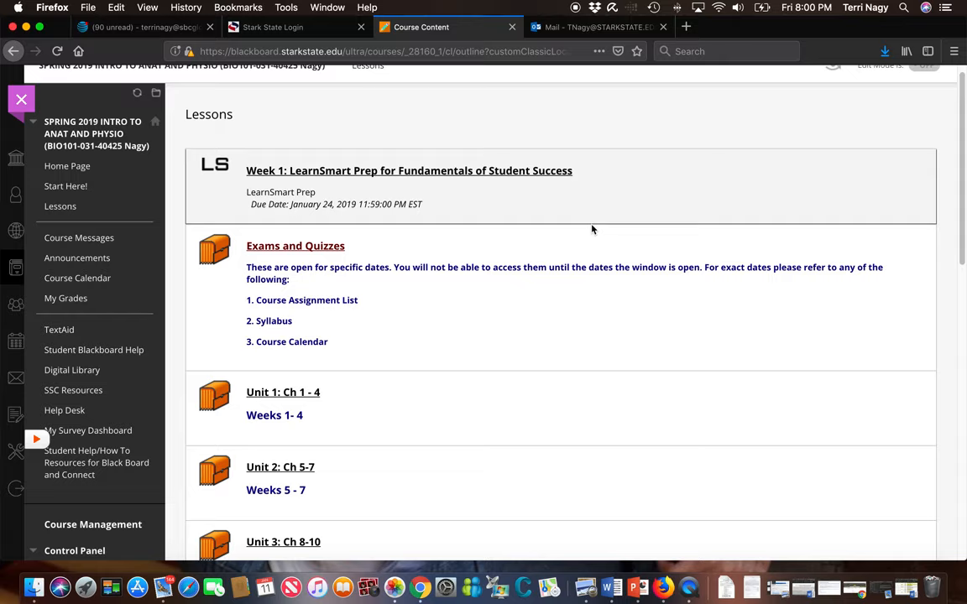
pyautogui.scroll(-3)
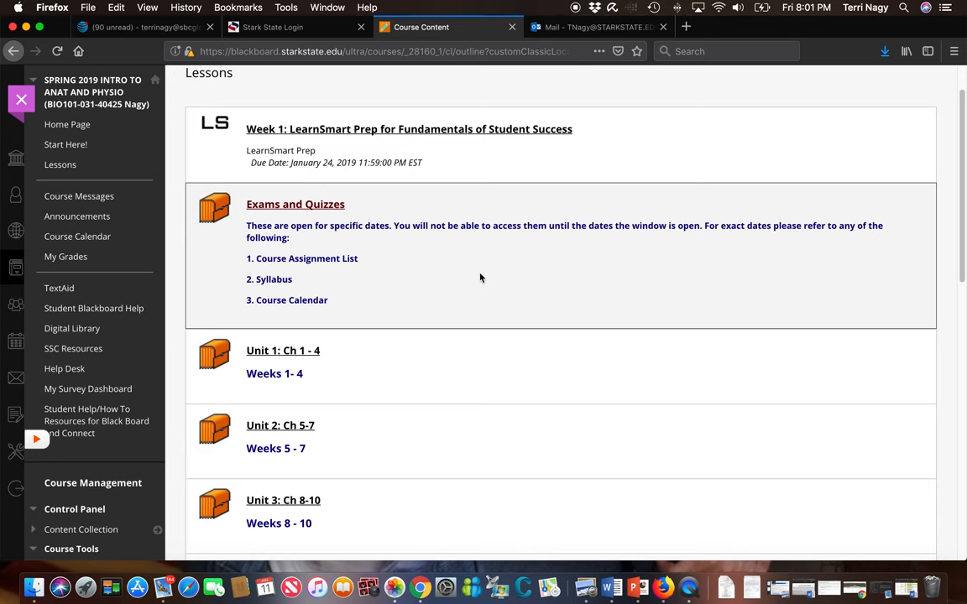
pyautogui.scroll(-3)
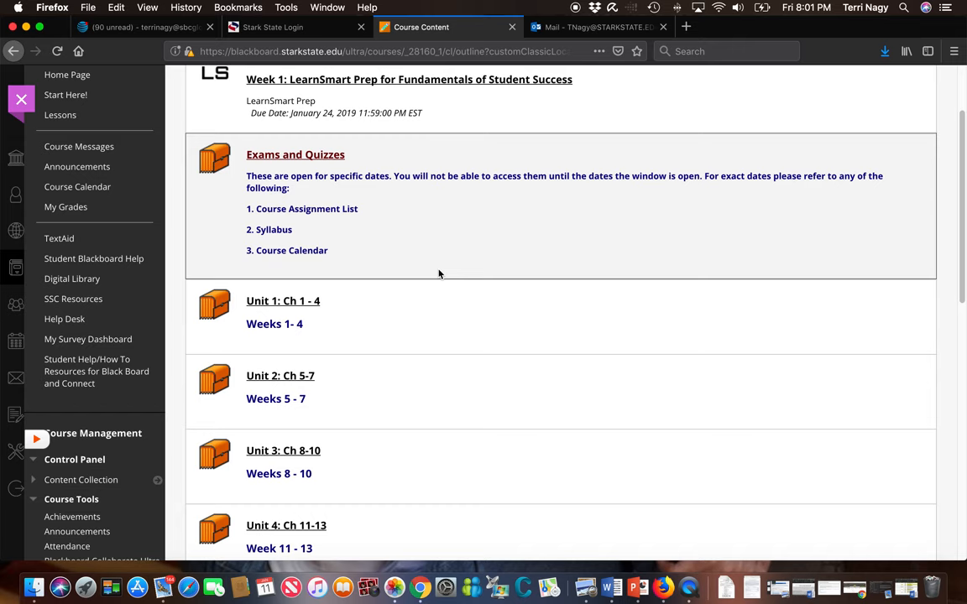
pyautogui.scroll(-3)
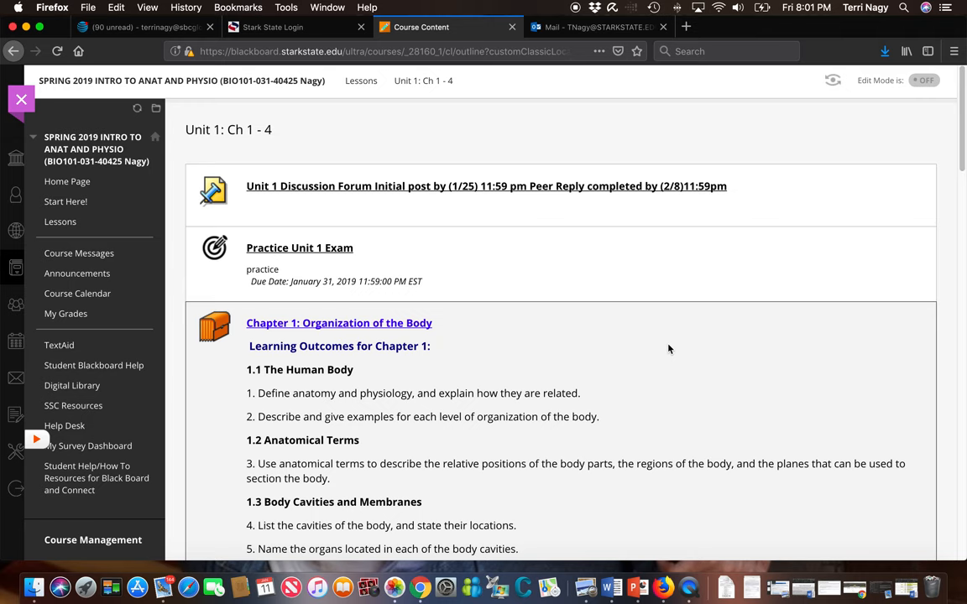
pyautogui.moveTo(386, 328)
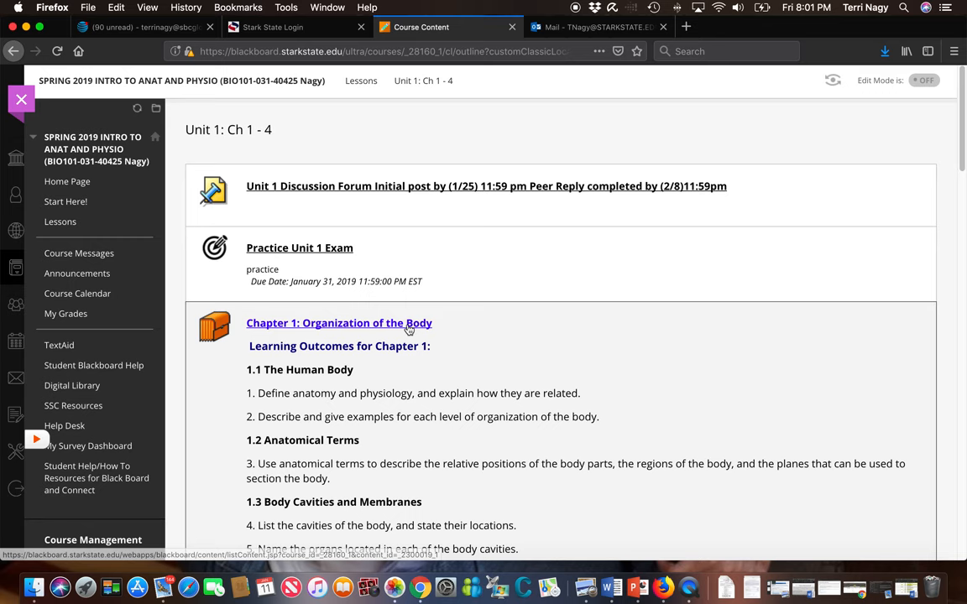
# Step: Enter the Chapter 1: Organization of the Body folder and its Materials list
pyautogui.click(339, 322)
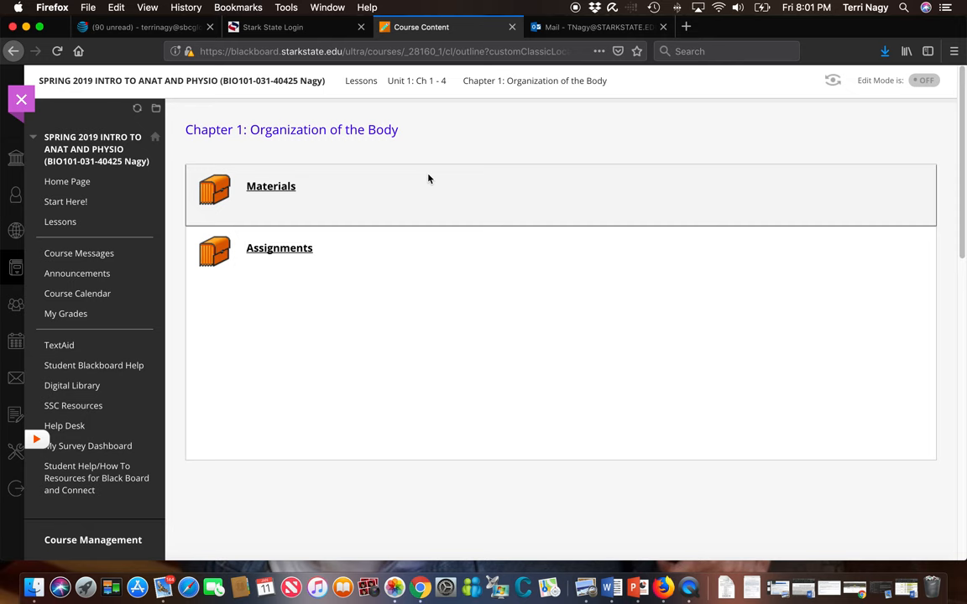
pyautogui.click(270, 185)
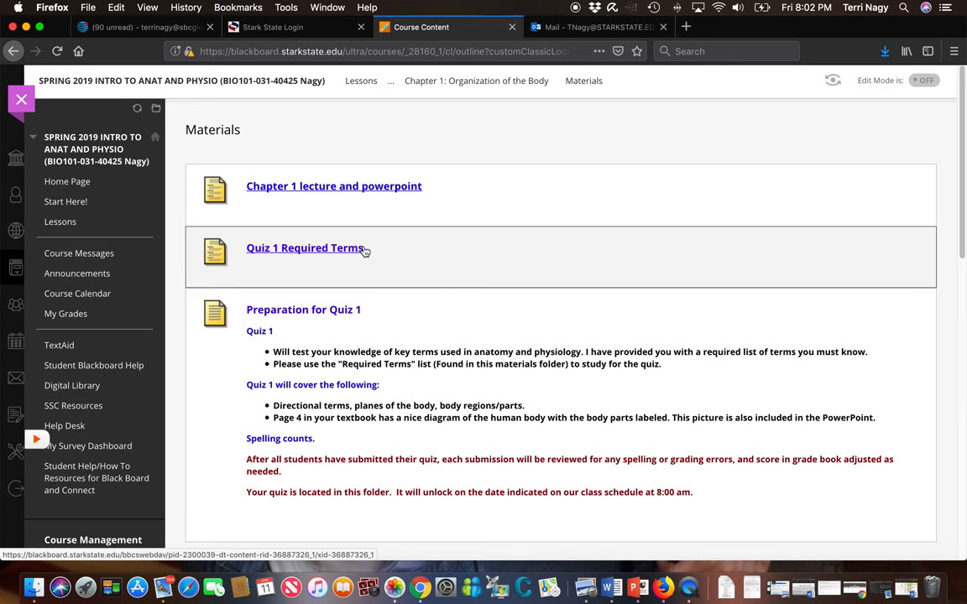
# Step: Go up to the Chapter 1 folder and into its Assignments list
pyautogui.click(475, 81)
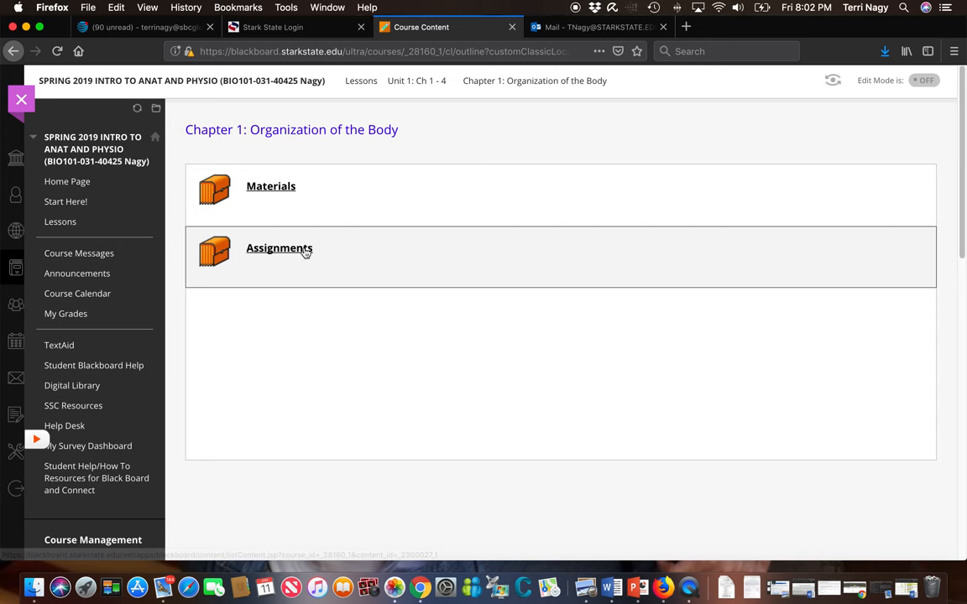
pyautogui.click(278, 248)
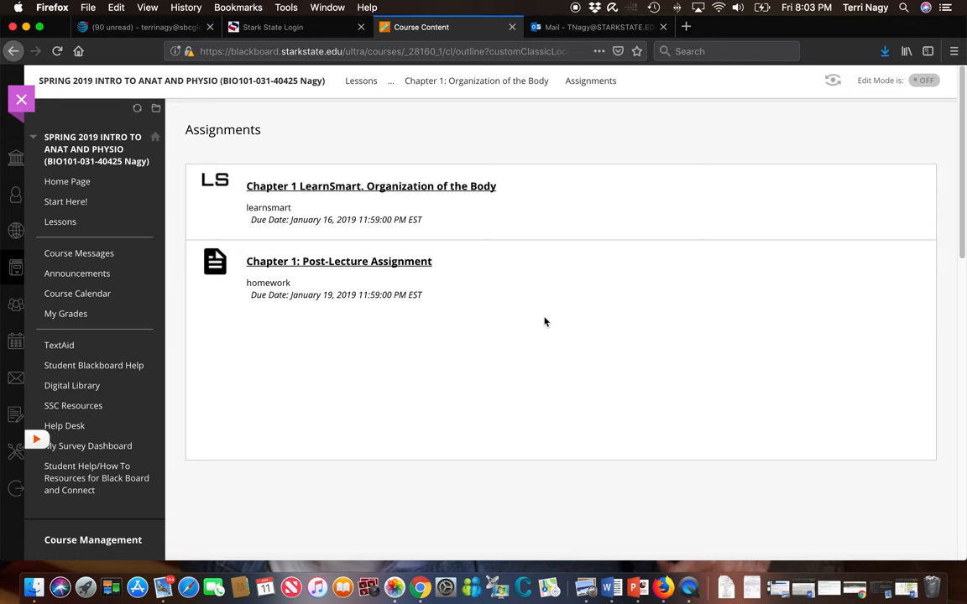
# Step: Go back to Lessons and into the Unit 1: Ch 1 - 4 lesson
pyautogui.click(61, 222)
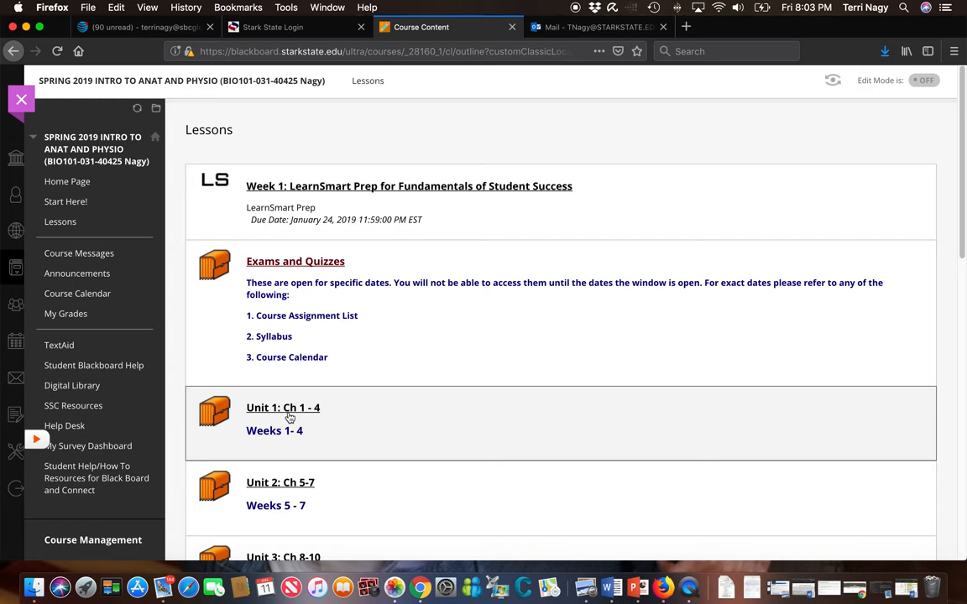
pyautogui.click(282, 408)
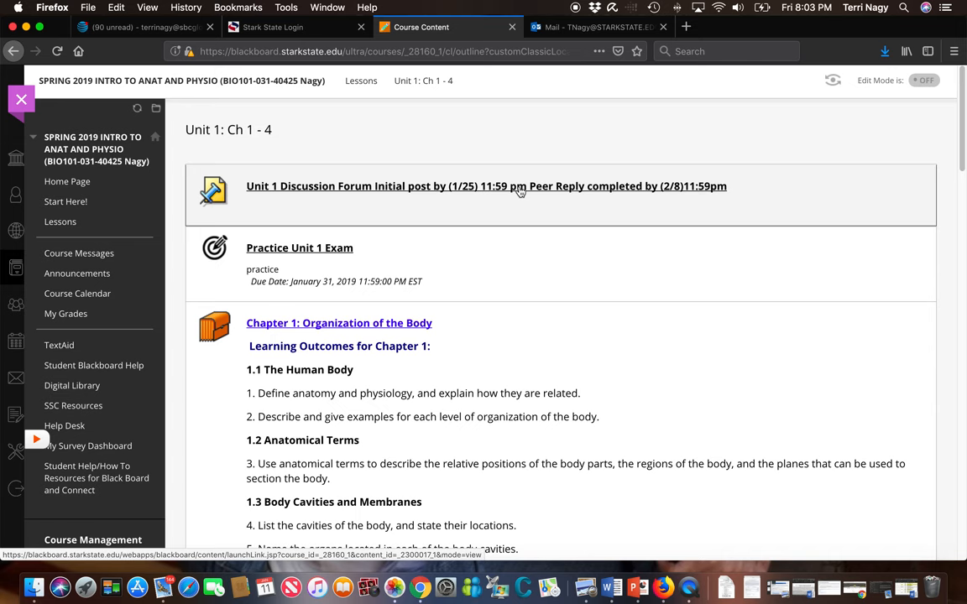
pyautogui.moveTo(464, 196)
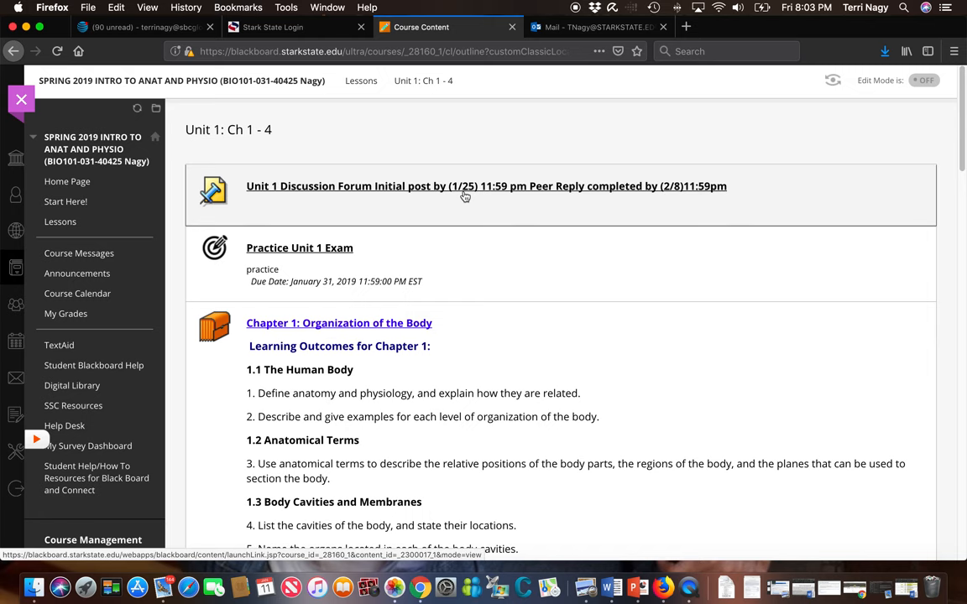
pyautogui.moveTo(634, 188)
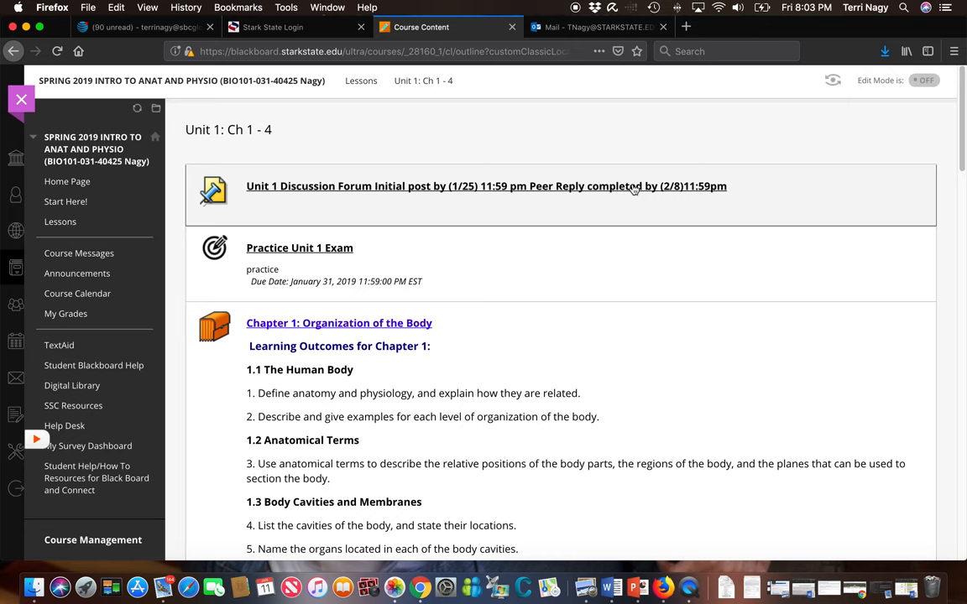
# Step: Enter the Unit 1 Discussion Forum, look over the thread form and cancel without posting
pyautogui.click(487, 185)
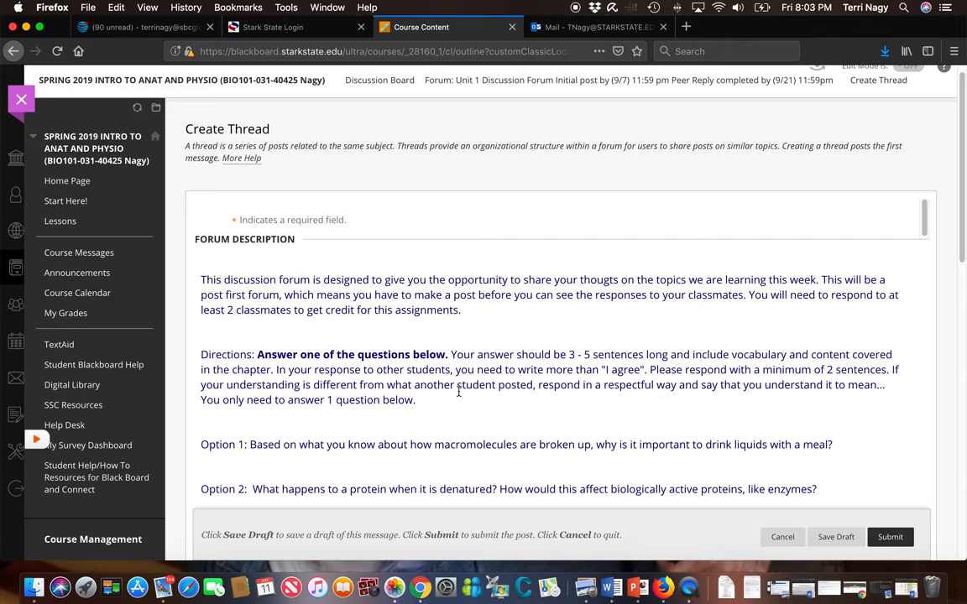
pyautogui.scroll(-3)
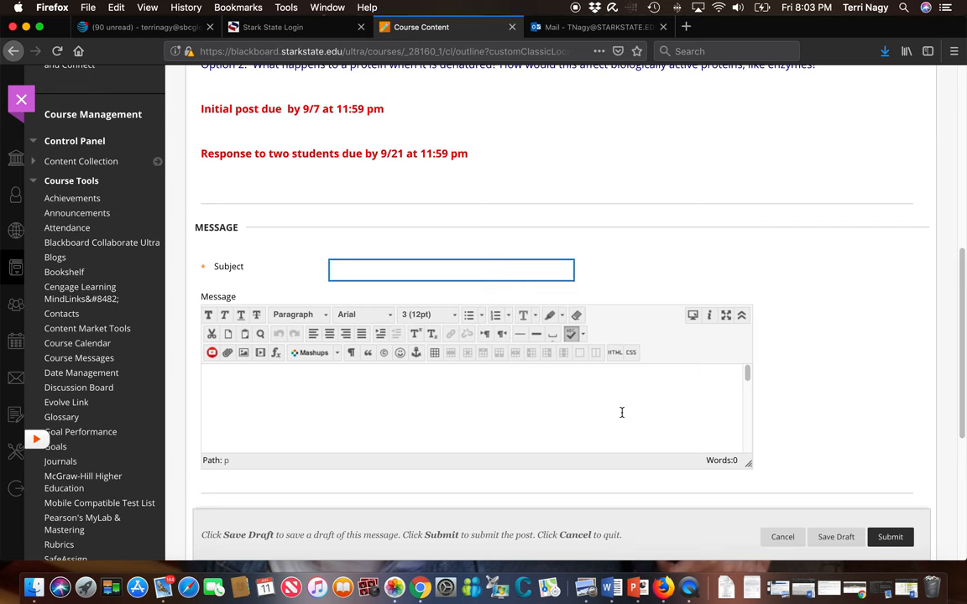
pyautogui.click(450, 268)
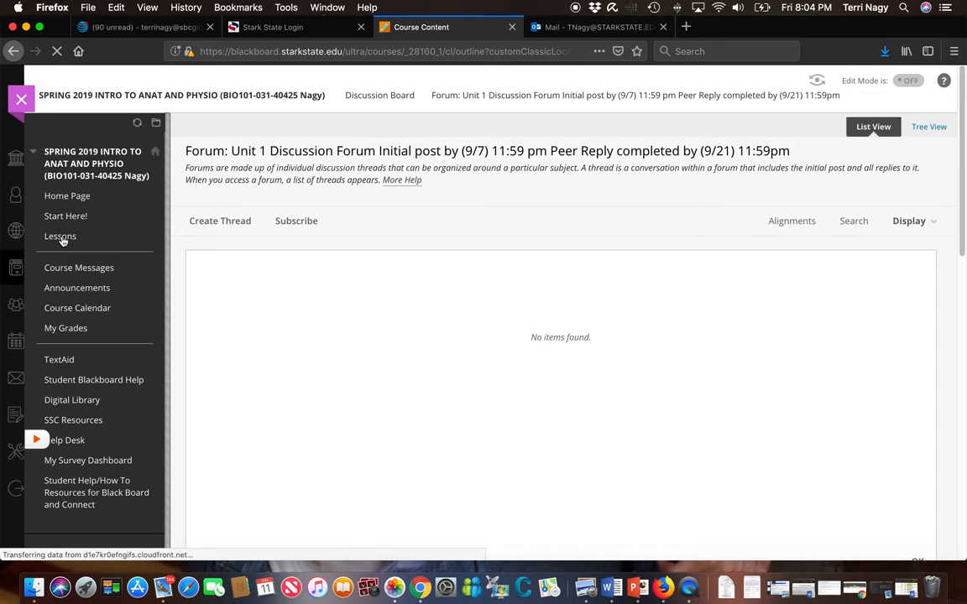
# Step: From Lessons, follow McGraw-Hill Higher Education's Go to My Connect Section link
pyautogui.click(61, 235)
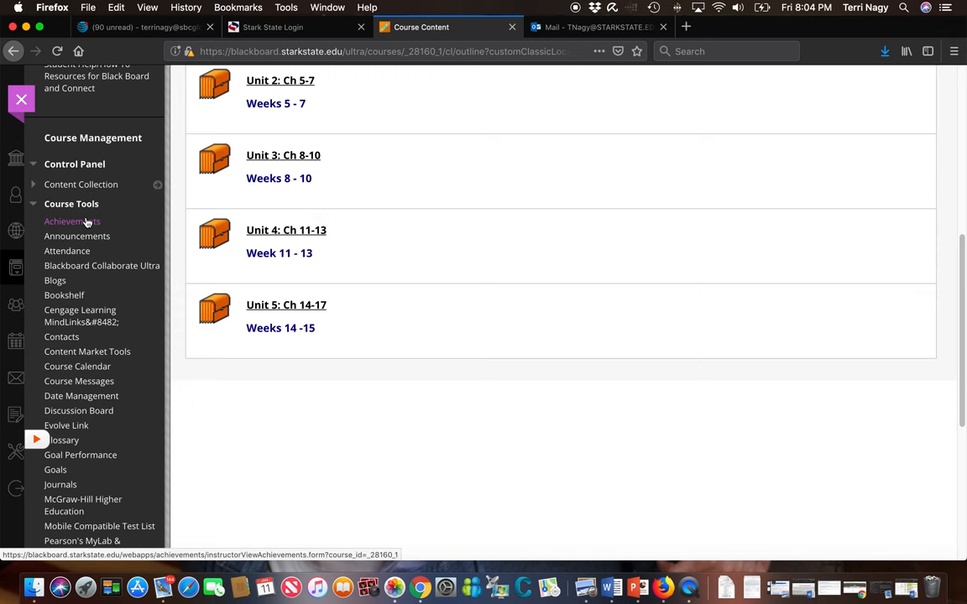
pyautogui.scroll(-3)
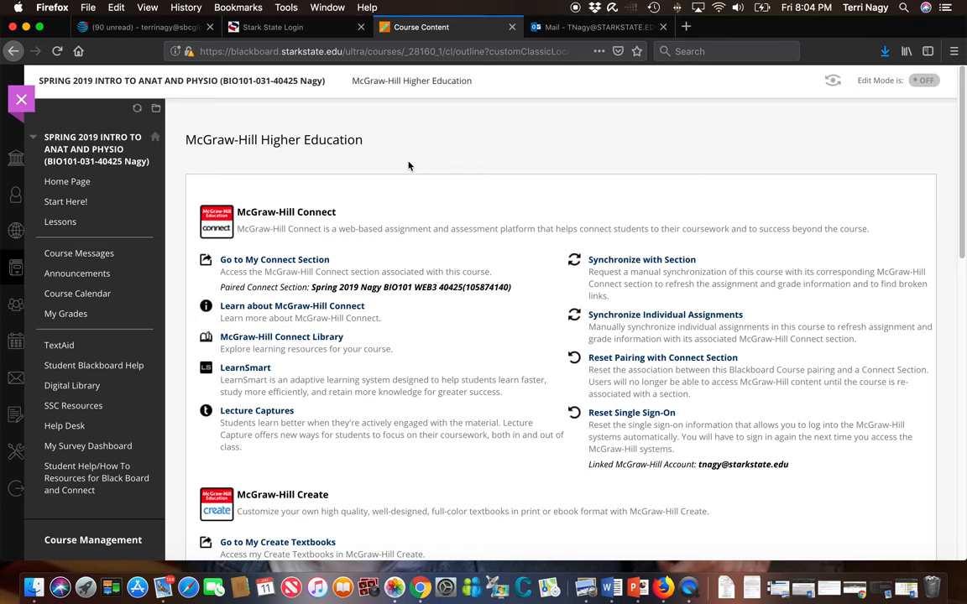
pyautogui.click(274, 259)
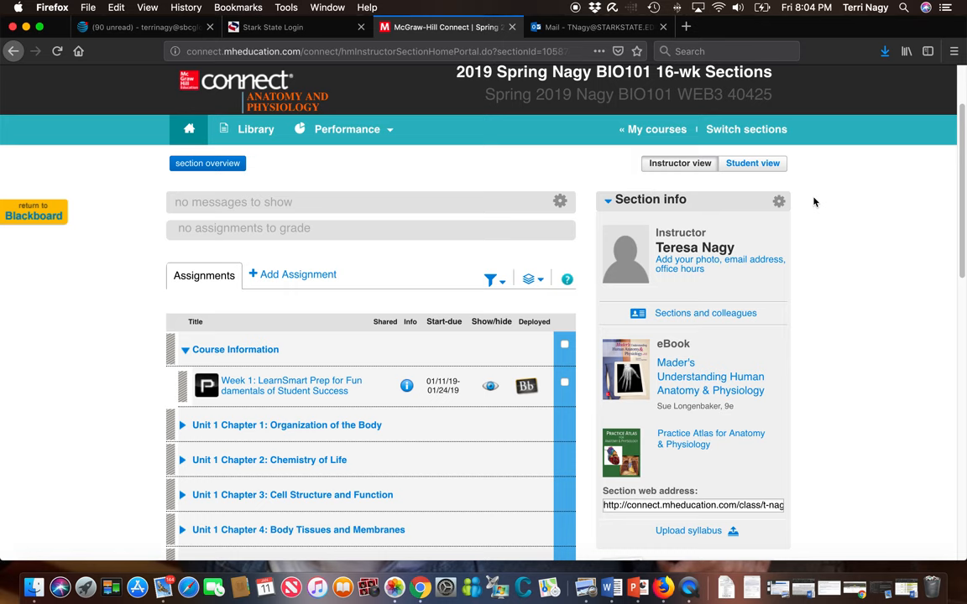
pyautogui.click(751, 163)
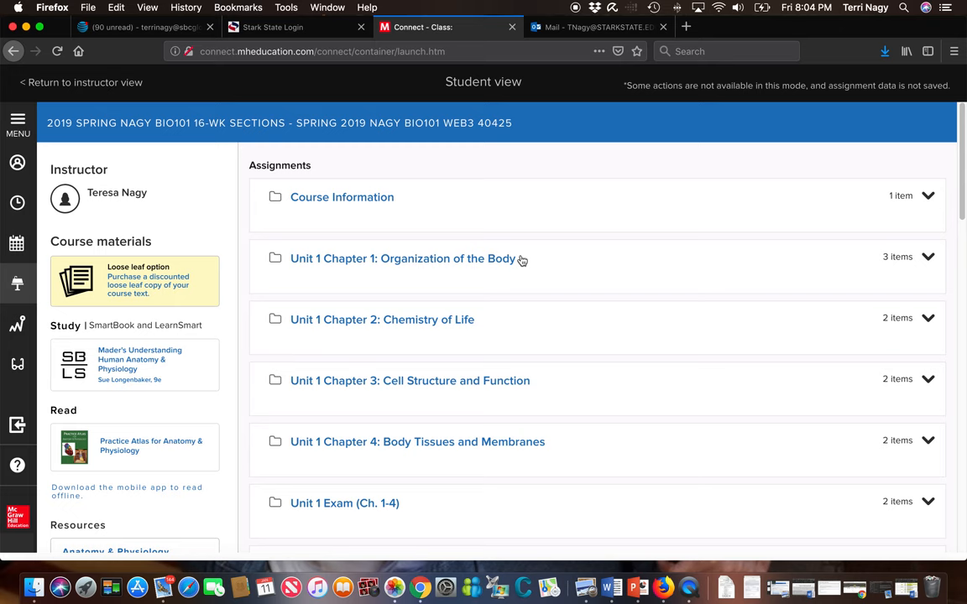
pyautogui.click(402, 258)
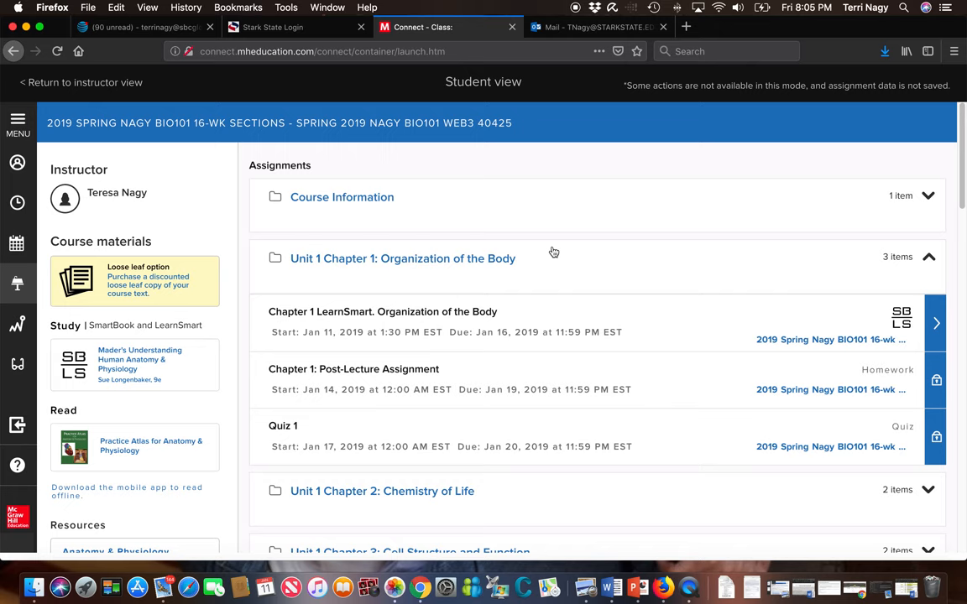
pyautogui.click(77, 82)
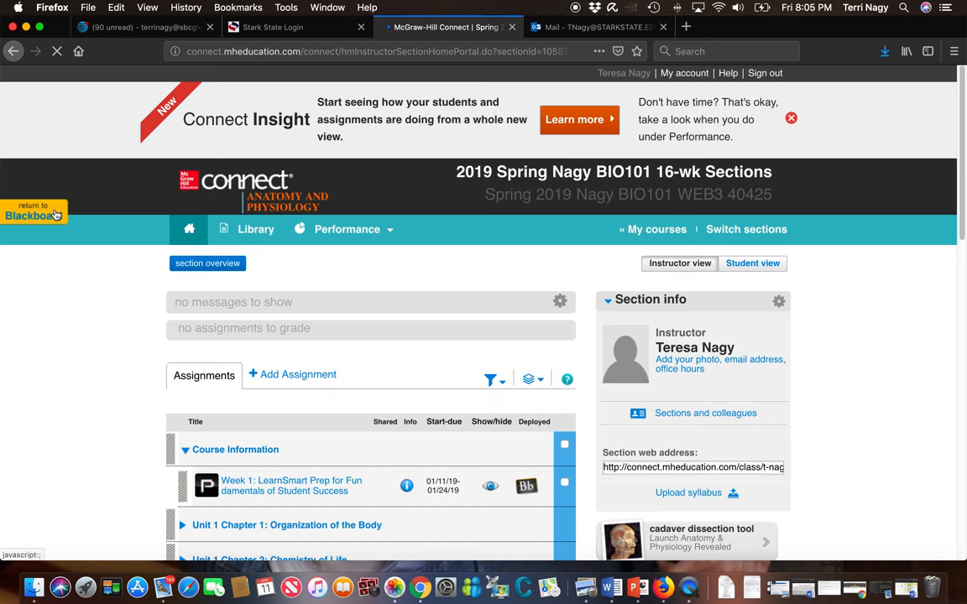
# Step: Use Connect's return link to land back in the Blackboard course
pyautogui.click(33, 215)
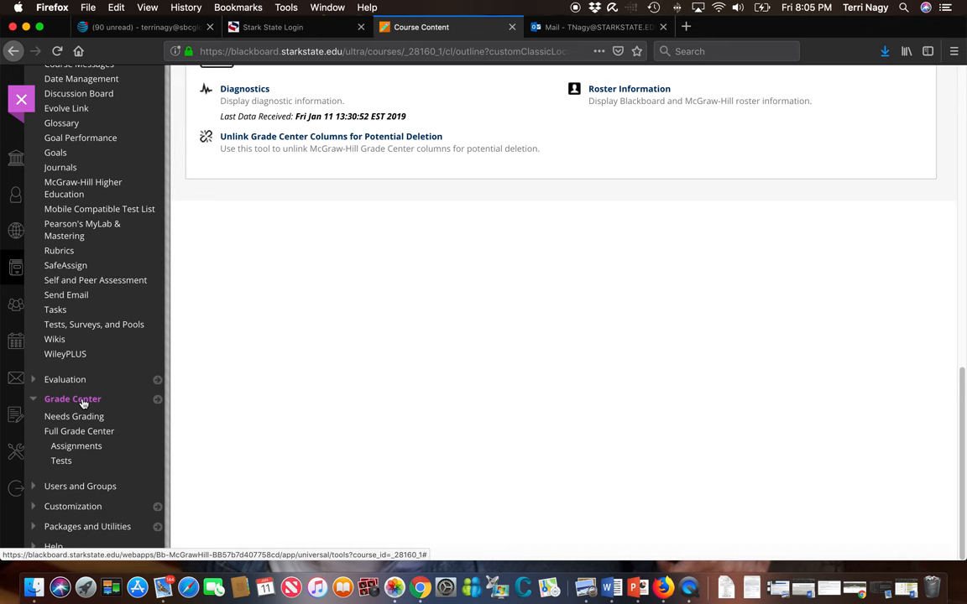
pyautogui.moveTo(97, 429)
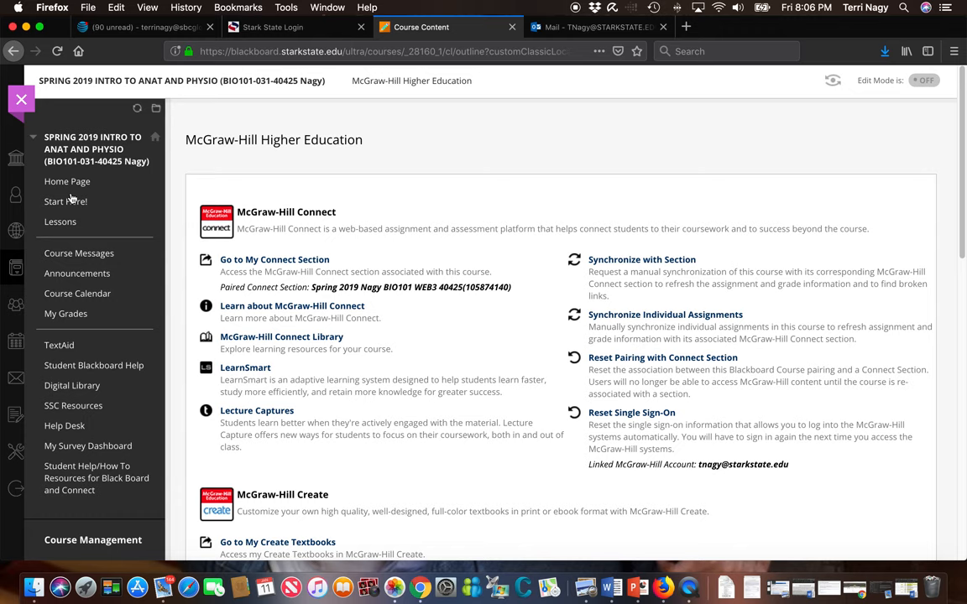
# Step: Scroll down the Home Page to the Connect Assignments video and course Overview
pyautogui.scroll(-3)
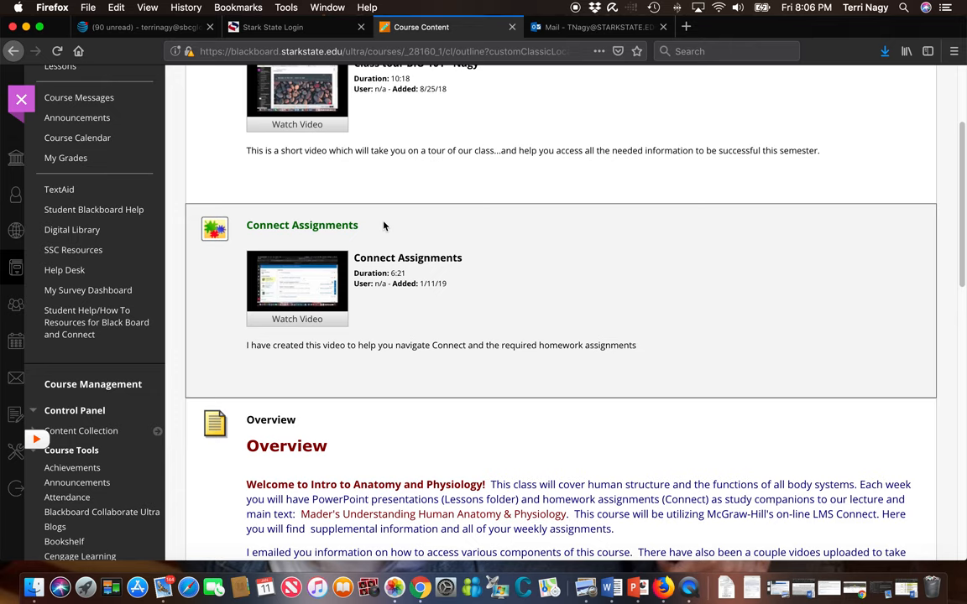
pyautogui.scroll(-3)
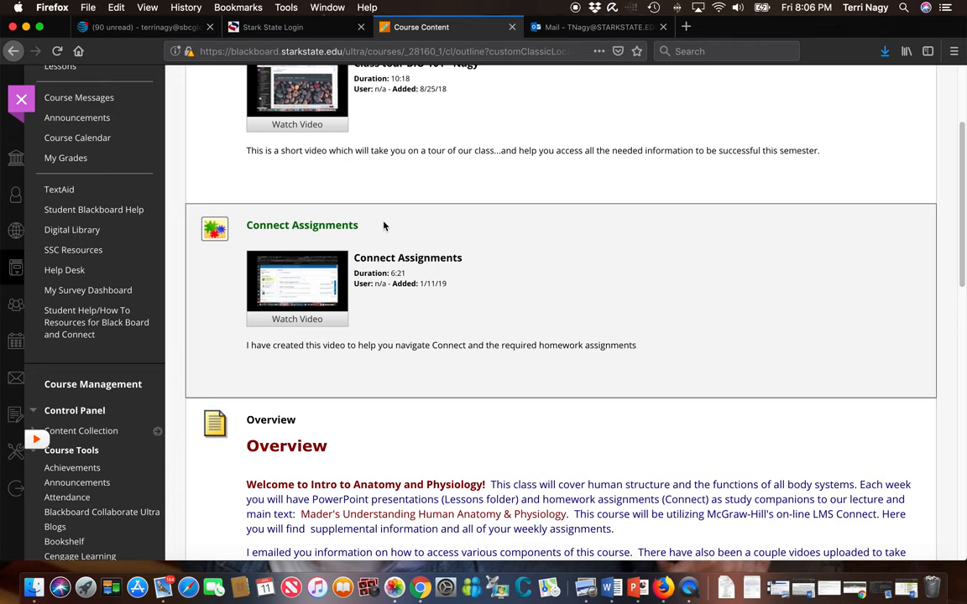